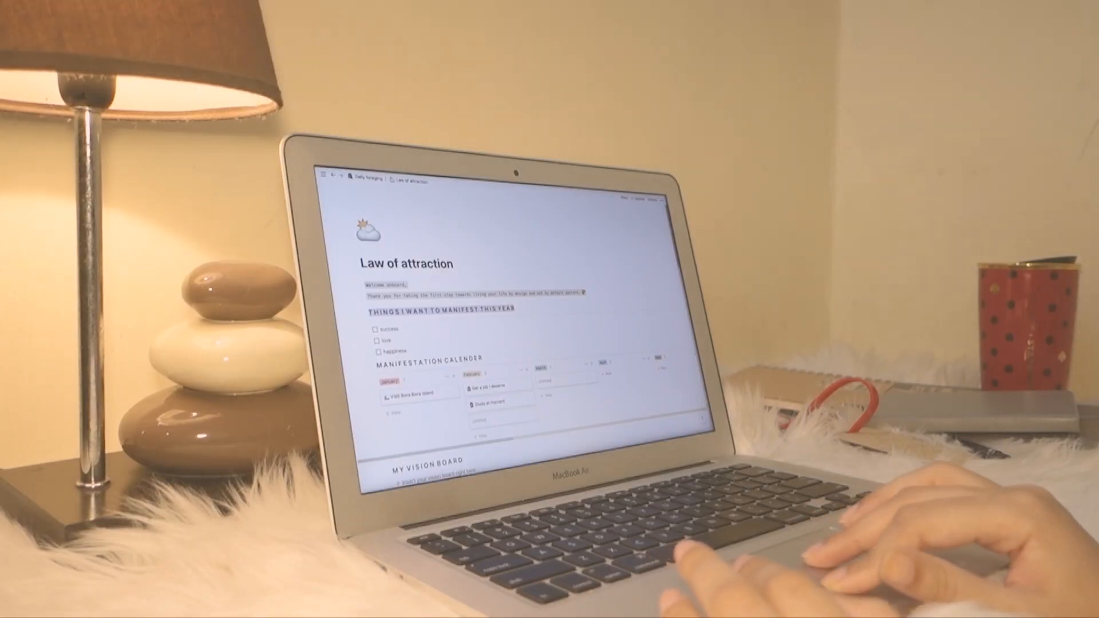
{"action": "scroll", "scroll_direction": "down", "scroll_amount": 3}
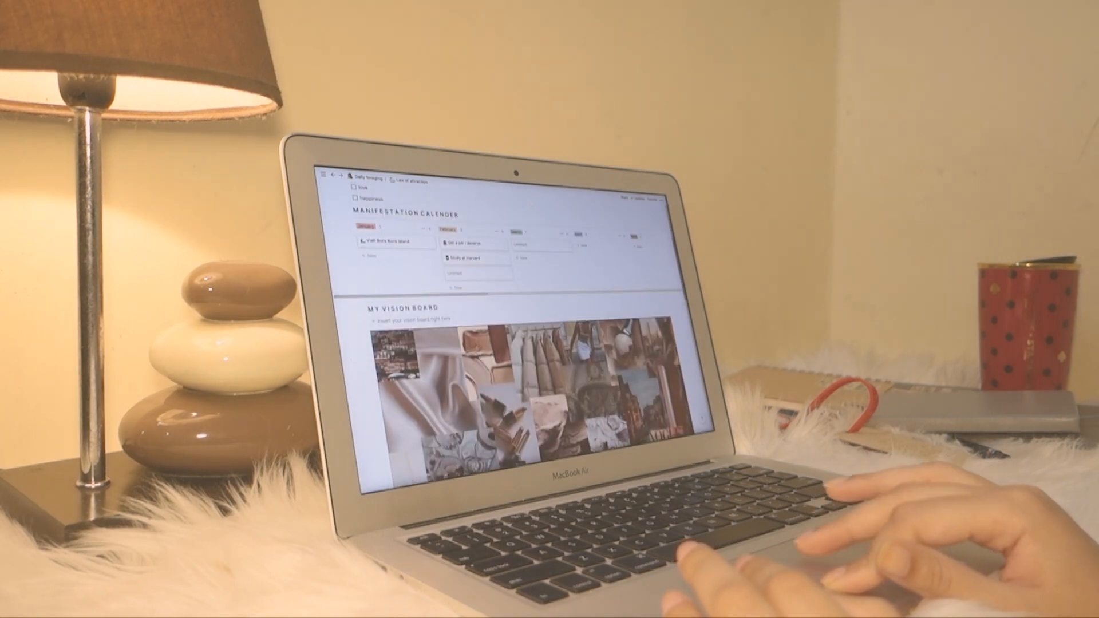
{"action": "scroll", "scroll_direction": "down", "scroll_amount": 3}
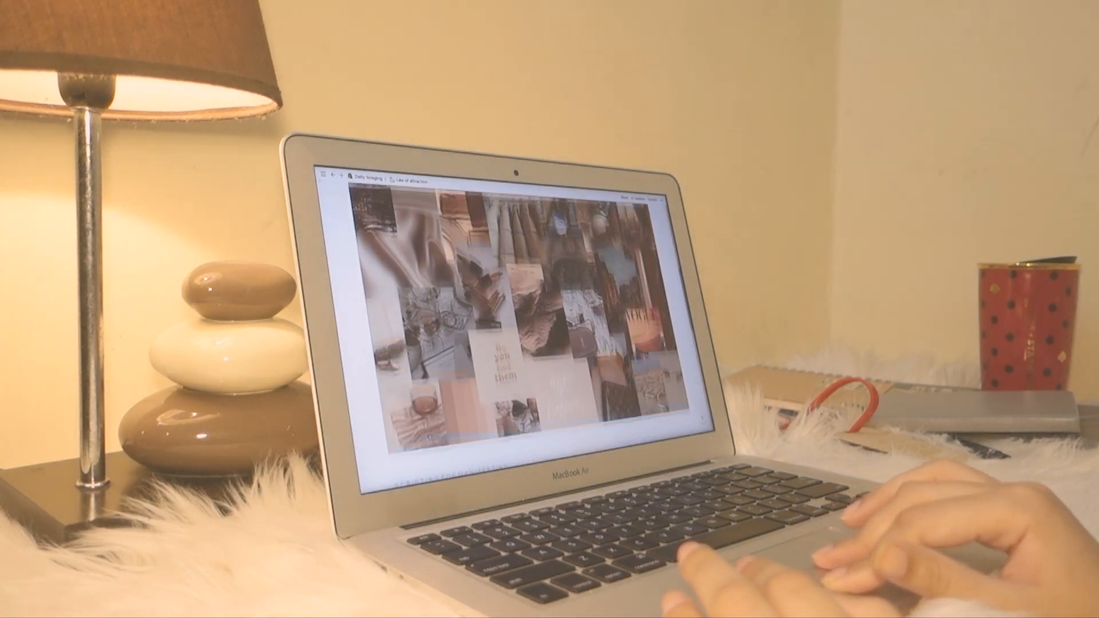
{"action": "scroll", "scroll_direction": "down", "scroll_amount": 3}
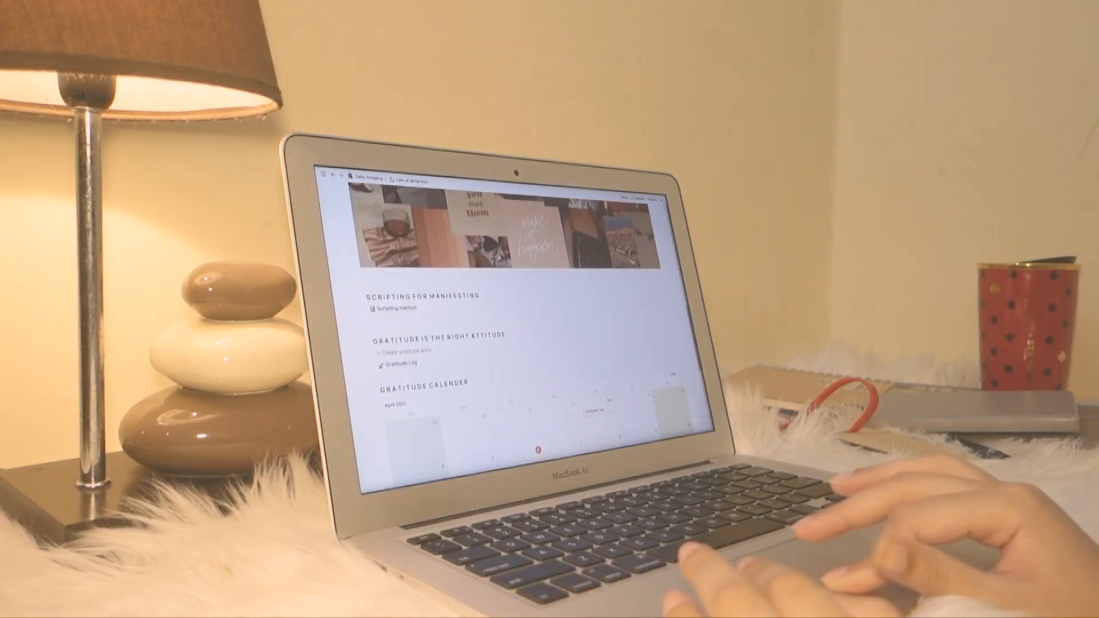